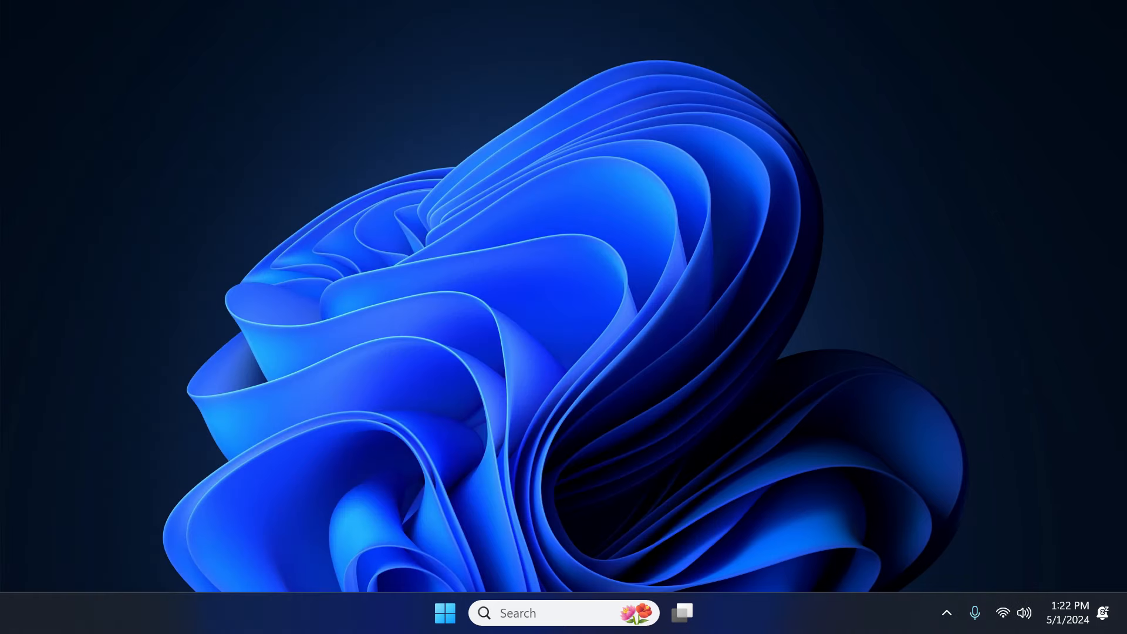
mouse_move(756, 614)
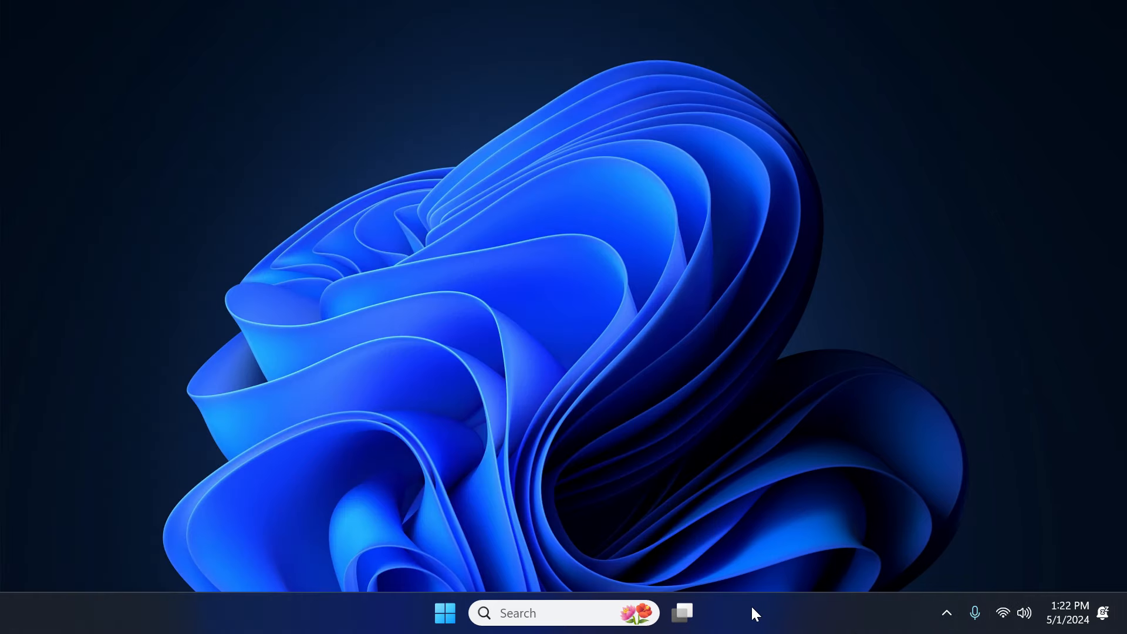
- Open Taskbar settings from the taskbar's right-click menu
right_click(754, 613)
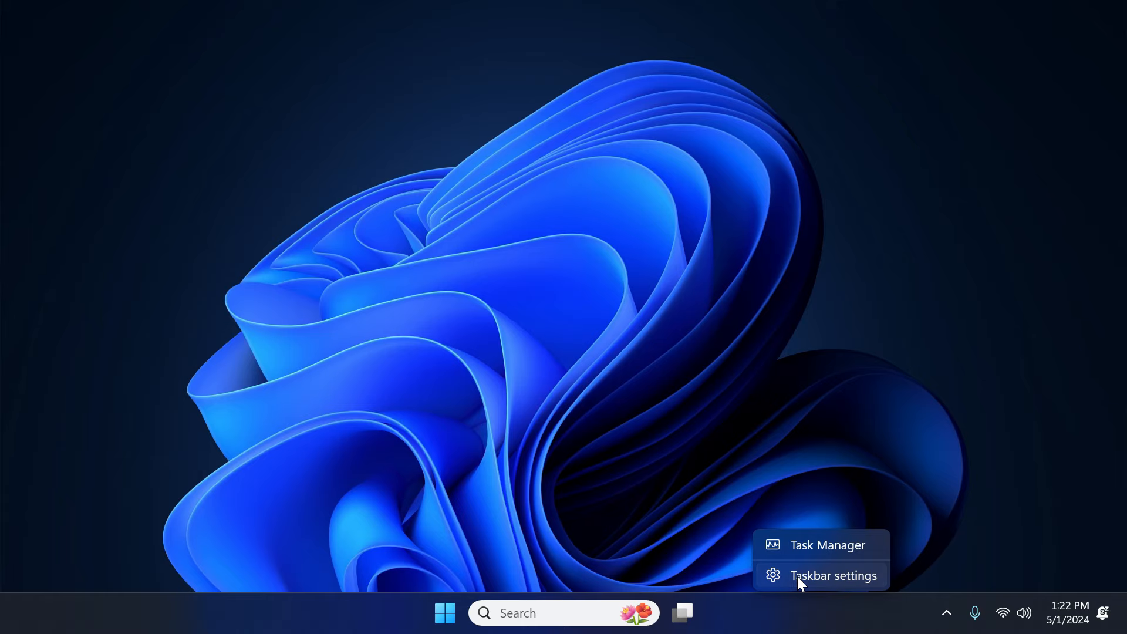
left_click(832, 575)
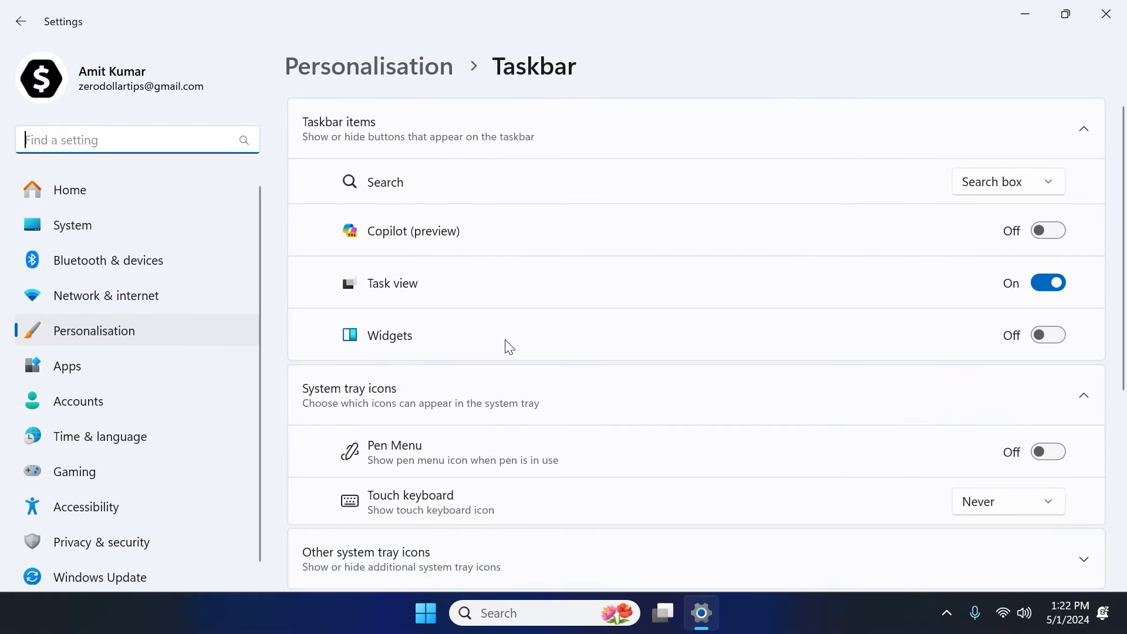
- Switch Widgets on under Taskbar items and close Settings
left_click(1048, 335)
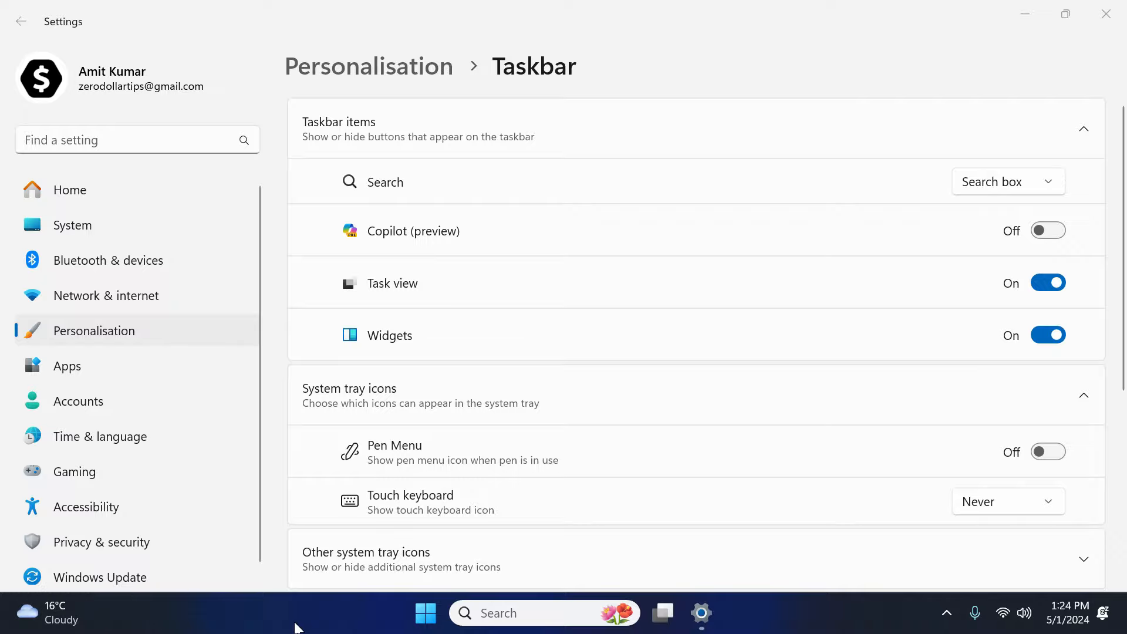
left_click(1106, 13)
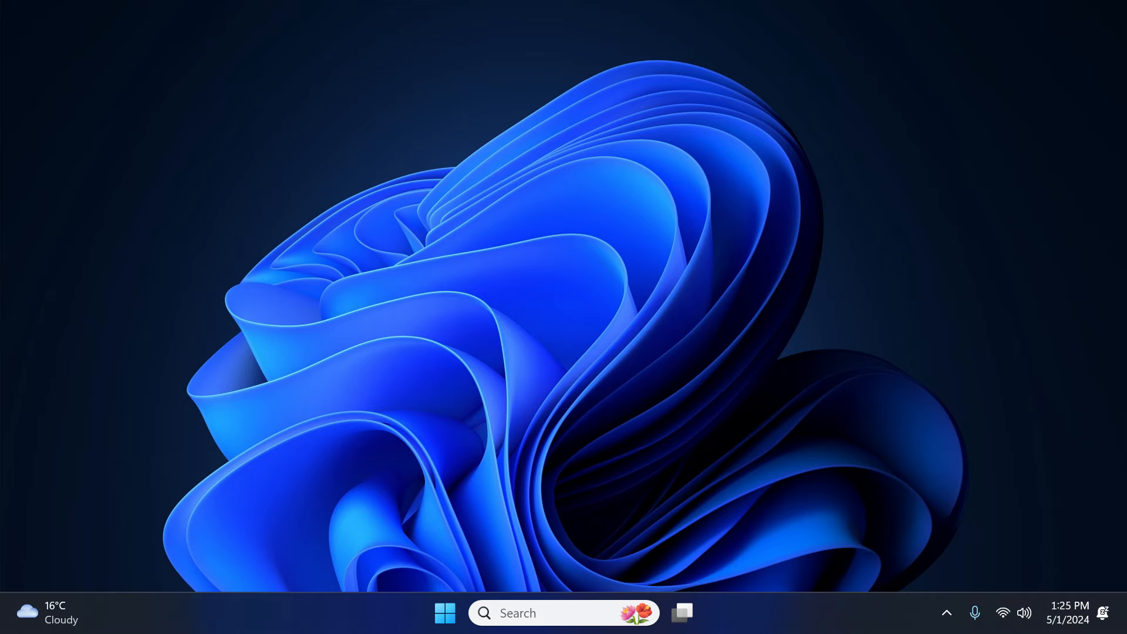
- Open the Widgets board and show the weather widget's More options menu
left_click(47, 613)
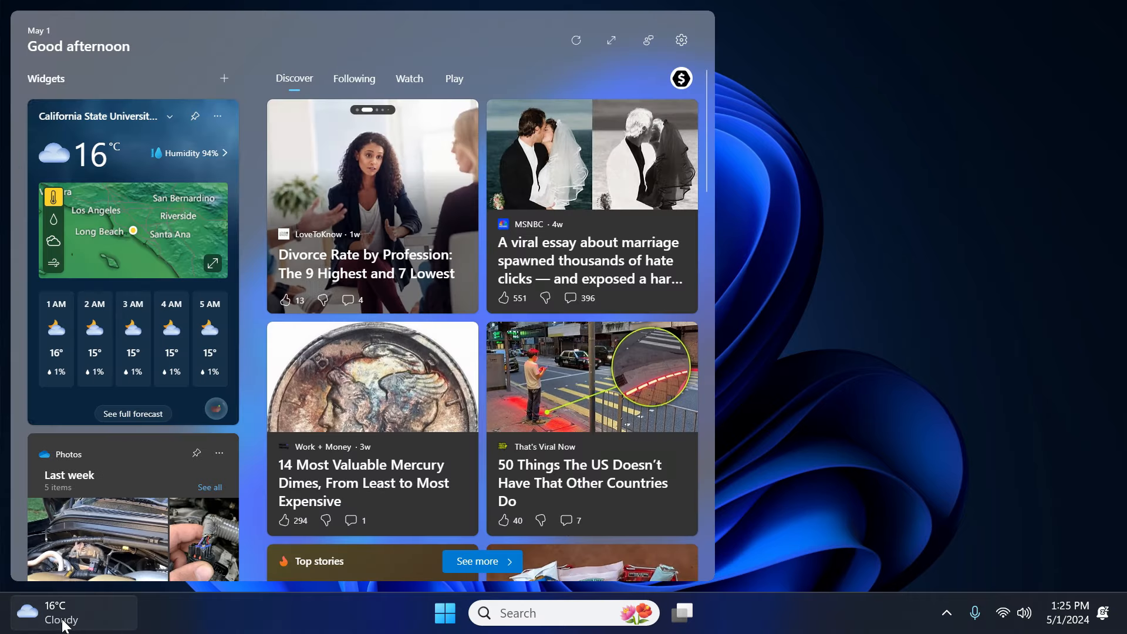
mouse_move(223, 78)
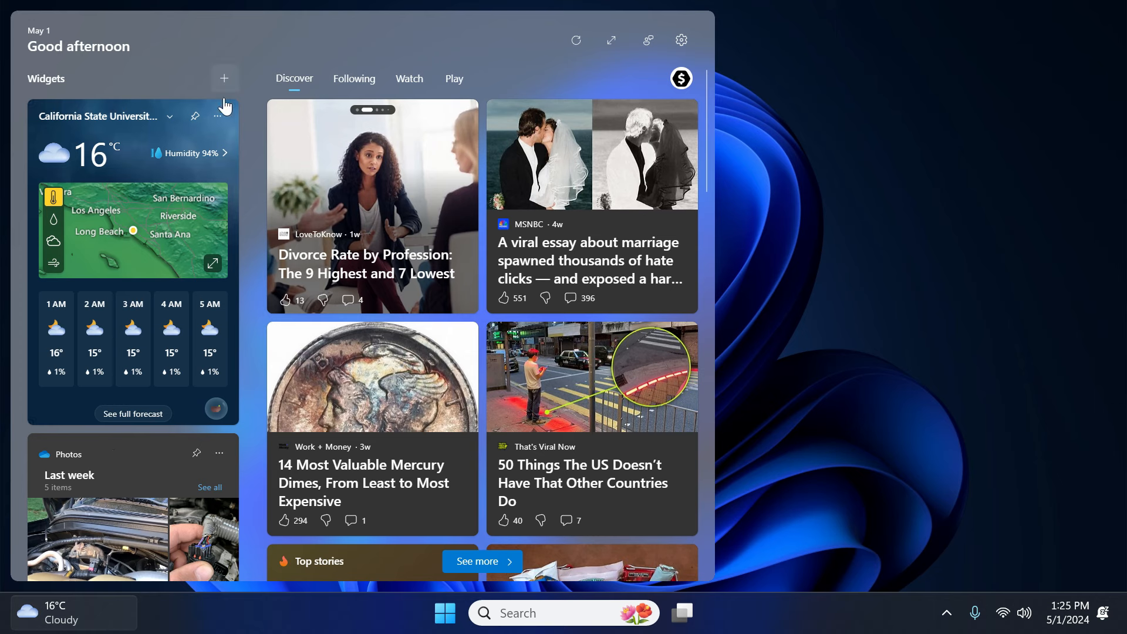
mouse_move(31, 252)
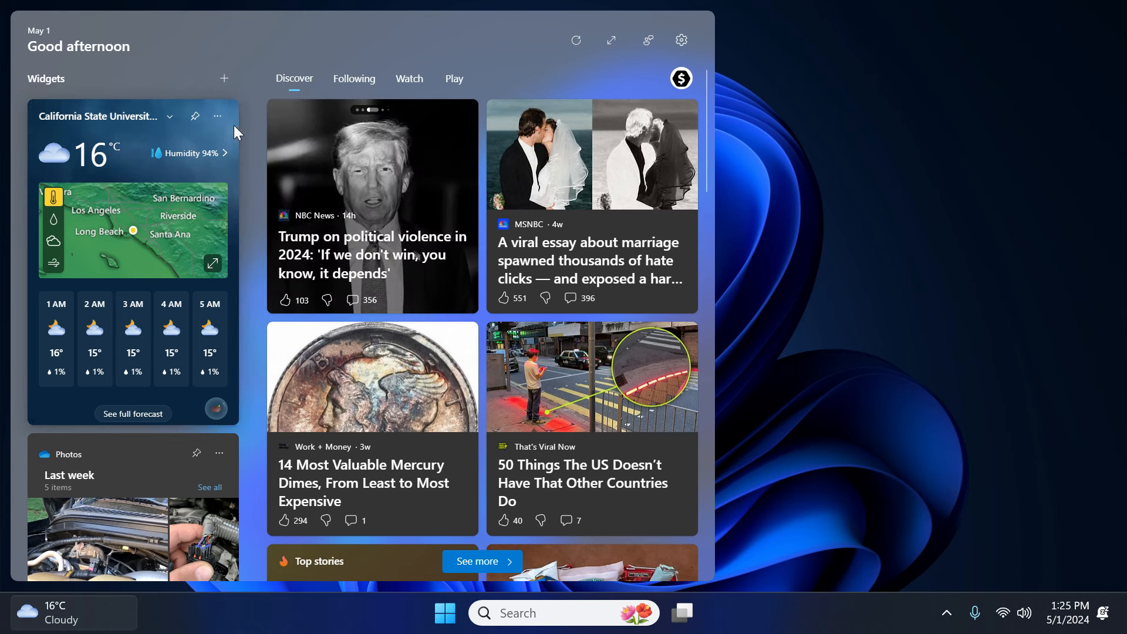
left_click(218, 116)
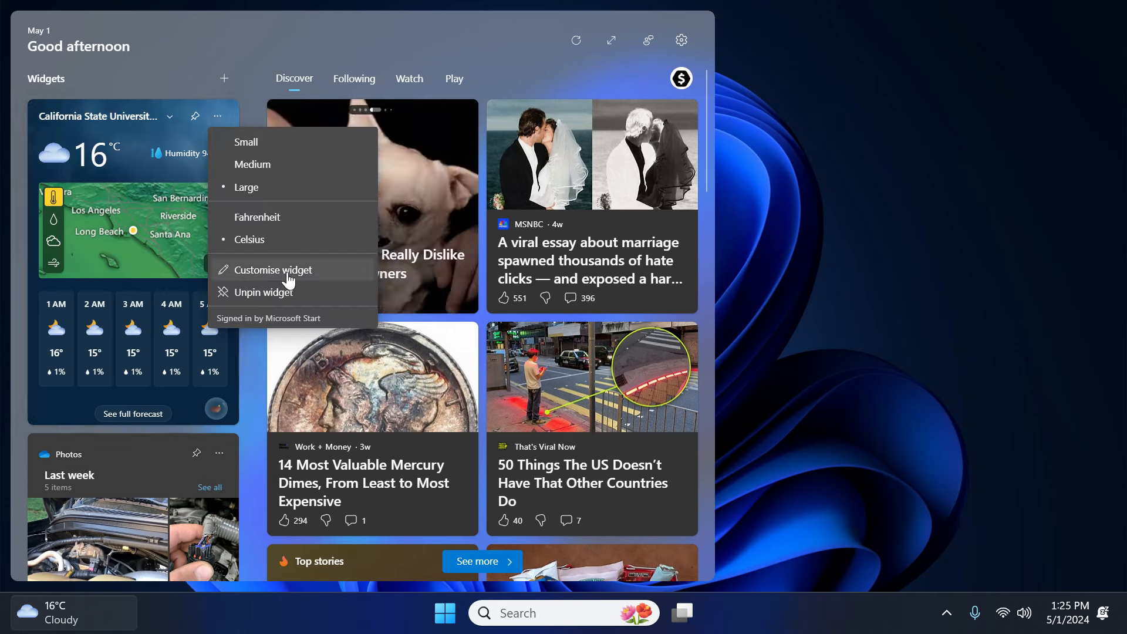
- Customise the widget, search 'flo' and add Florida State University as a location
left_click(272, 270)
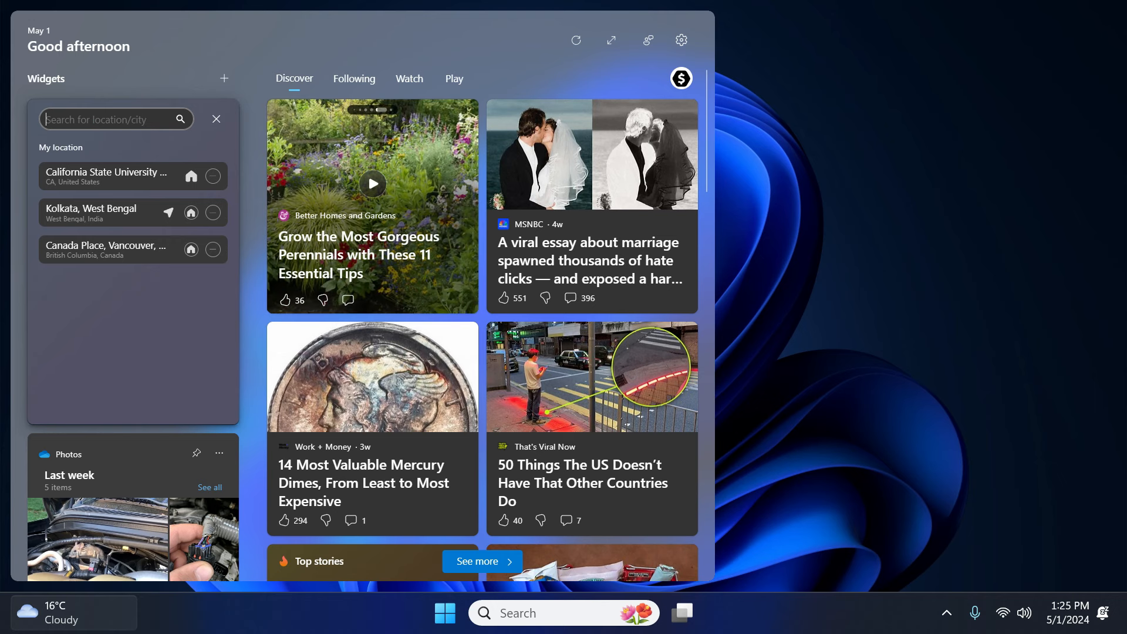
type("florida")
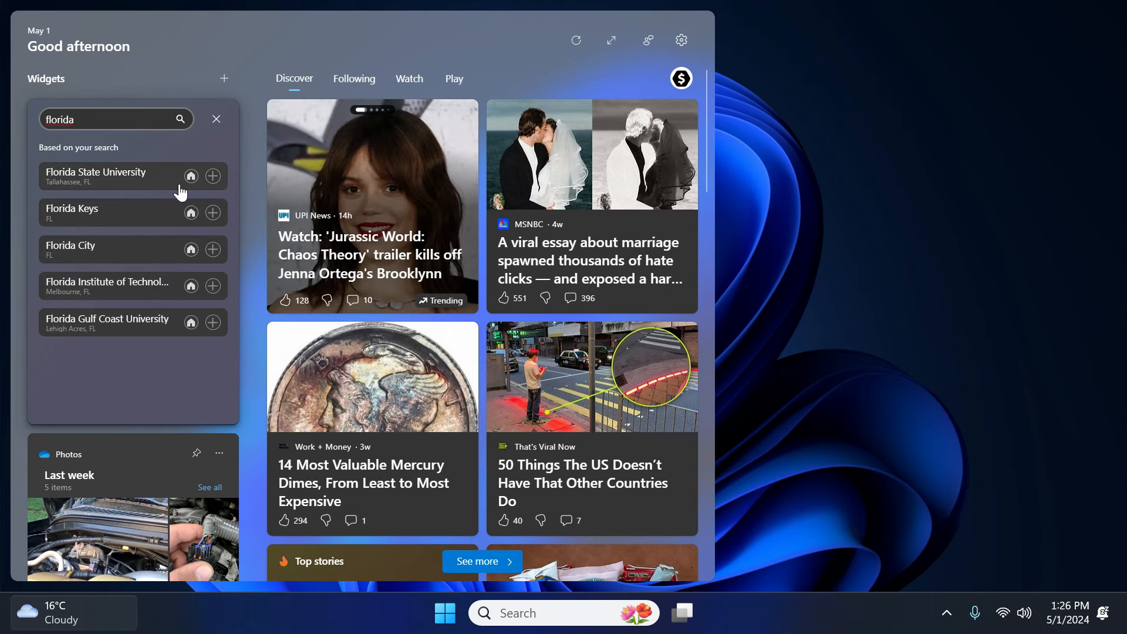
left_click(213, 175)
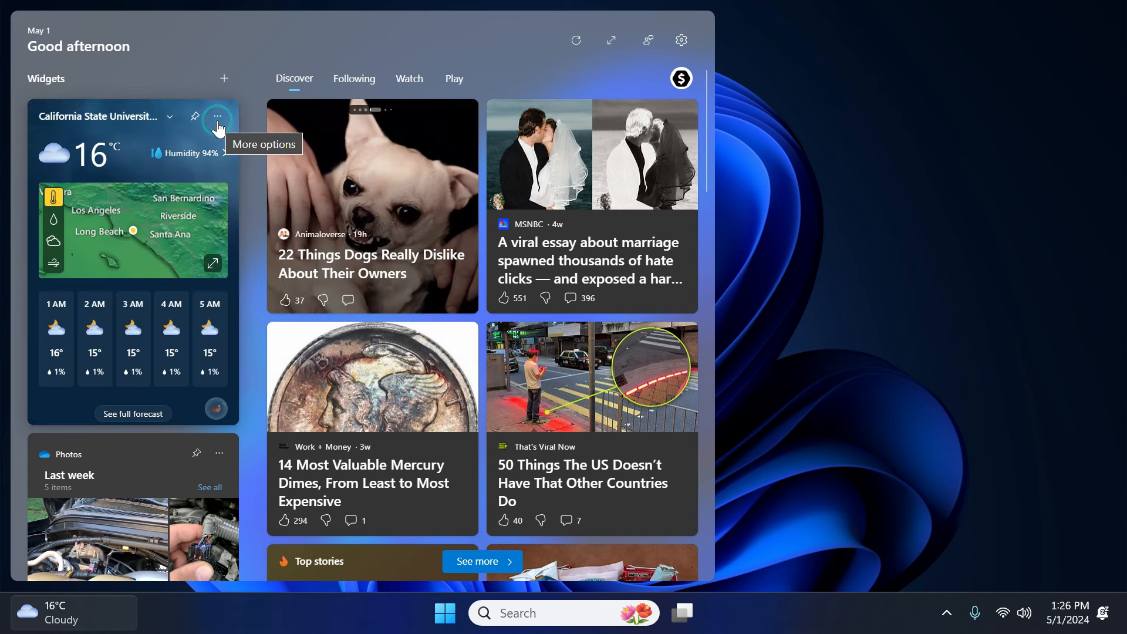
- Set Florida State University as the weather widget's primary (home) location
left_click(218, 116)
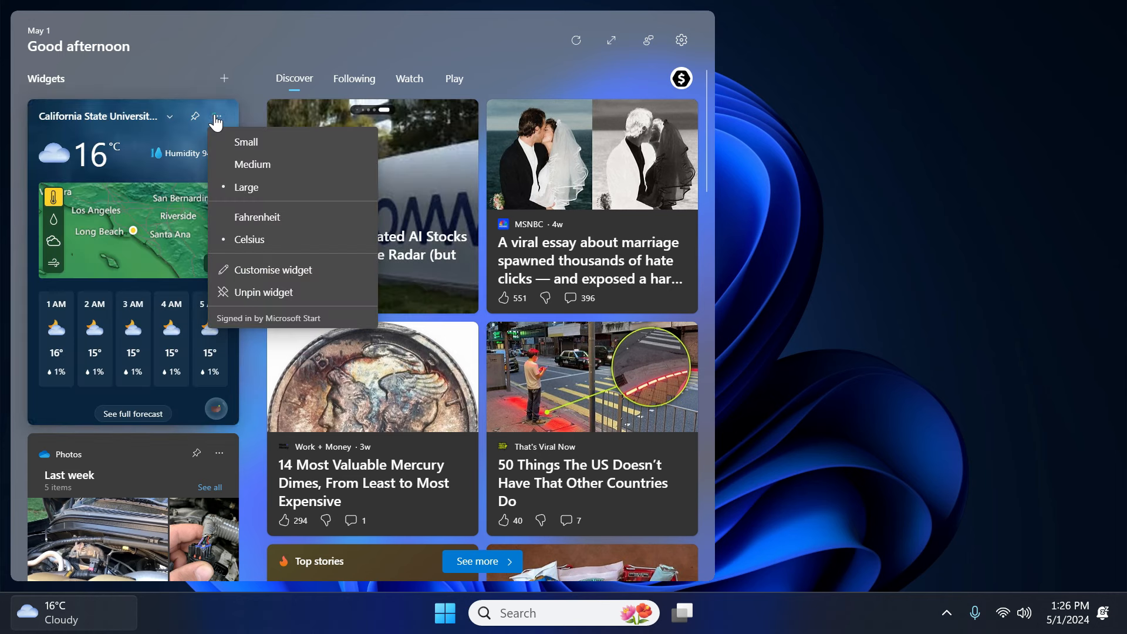
mouse_move(272, 270)
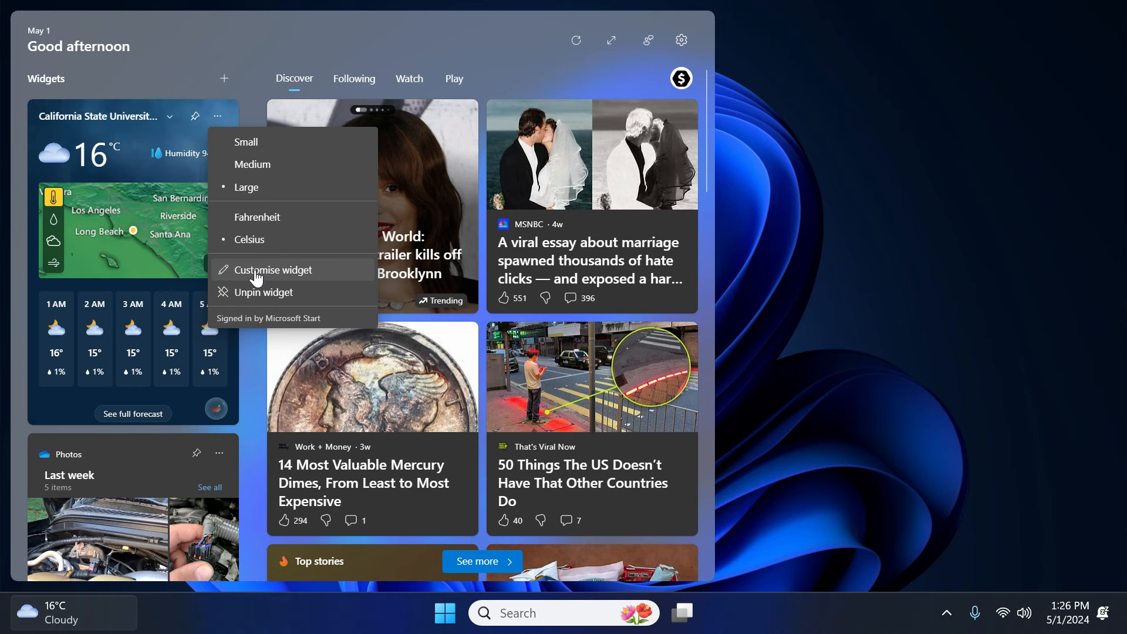
left_click(274, 271)
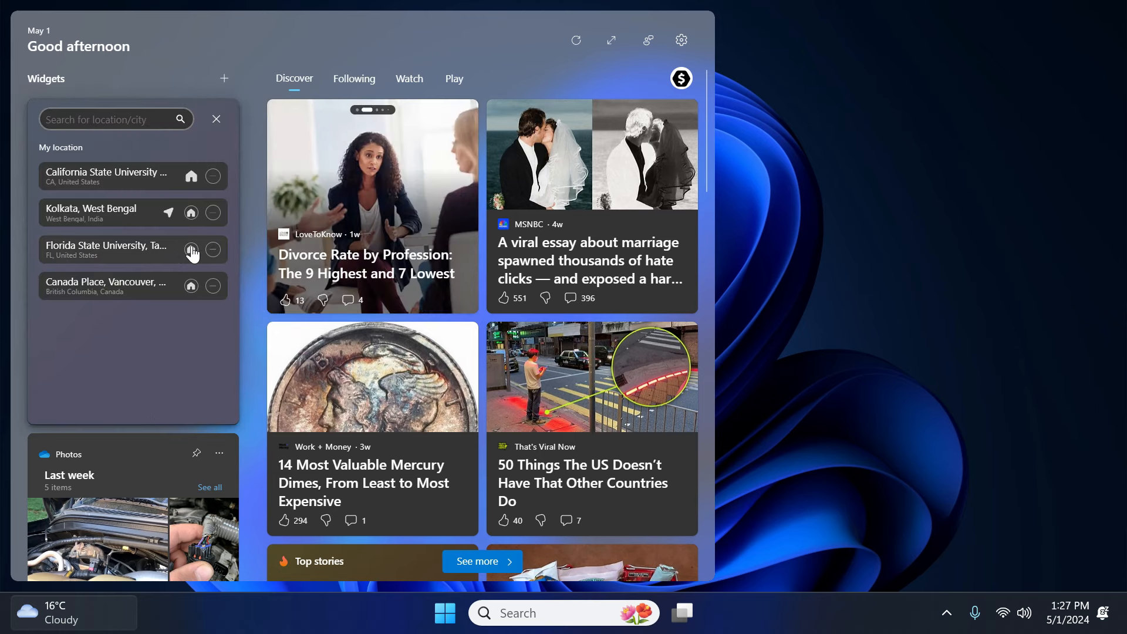
mouse_move(191, 255)
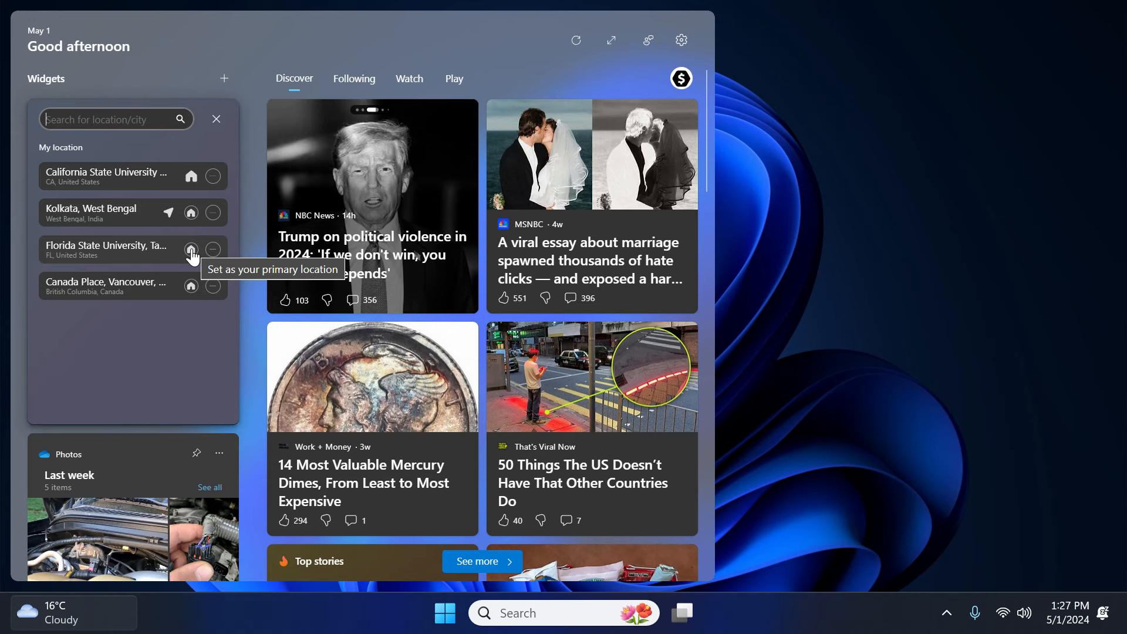
left_click(191, 253)
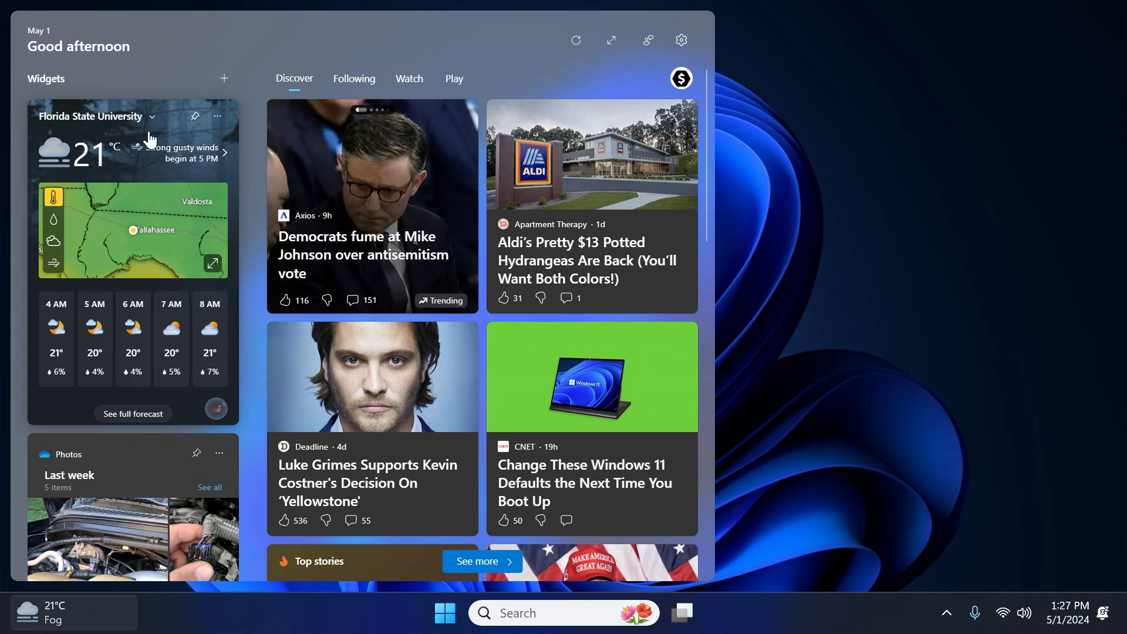
mouse_move(149, 142)
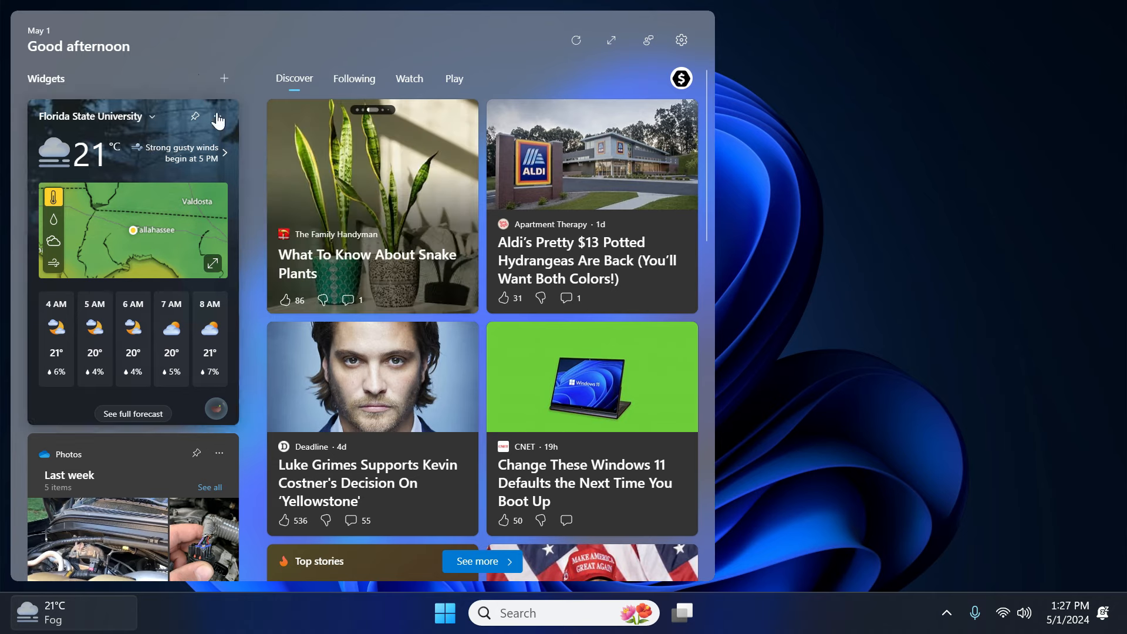
left_click(217, 116)
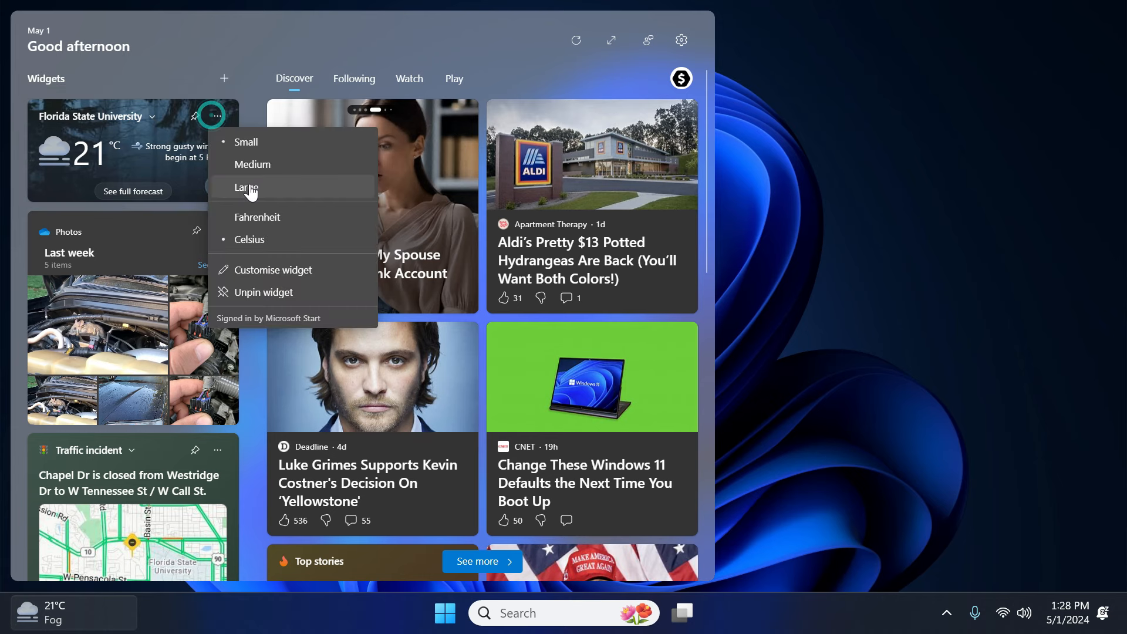
left_click(247, 188)
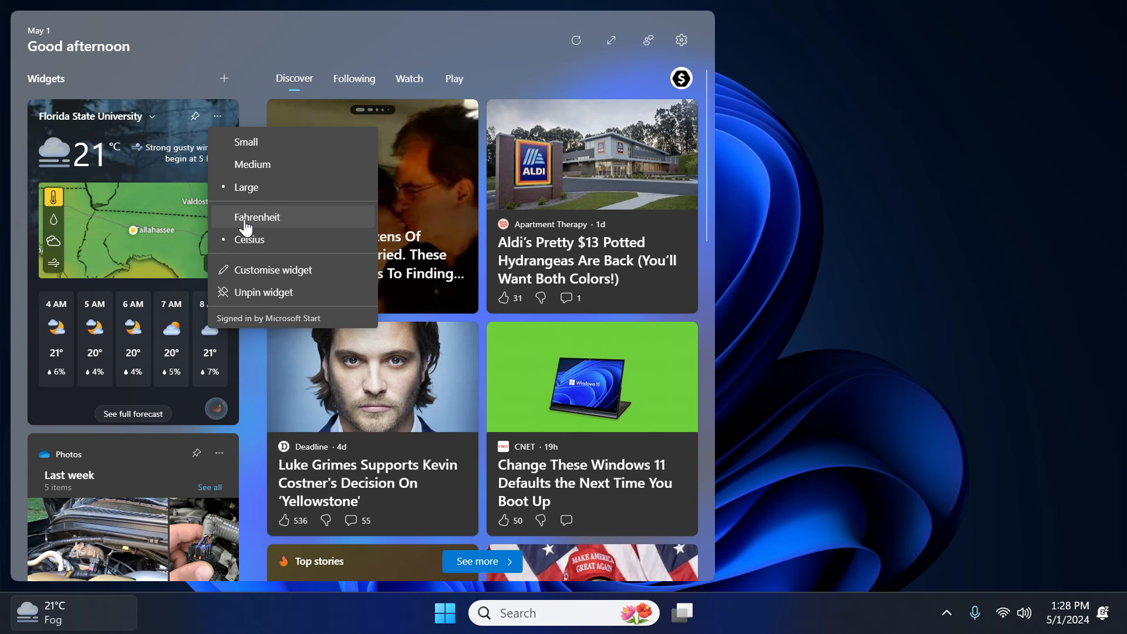
left_click(257, 217)
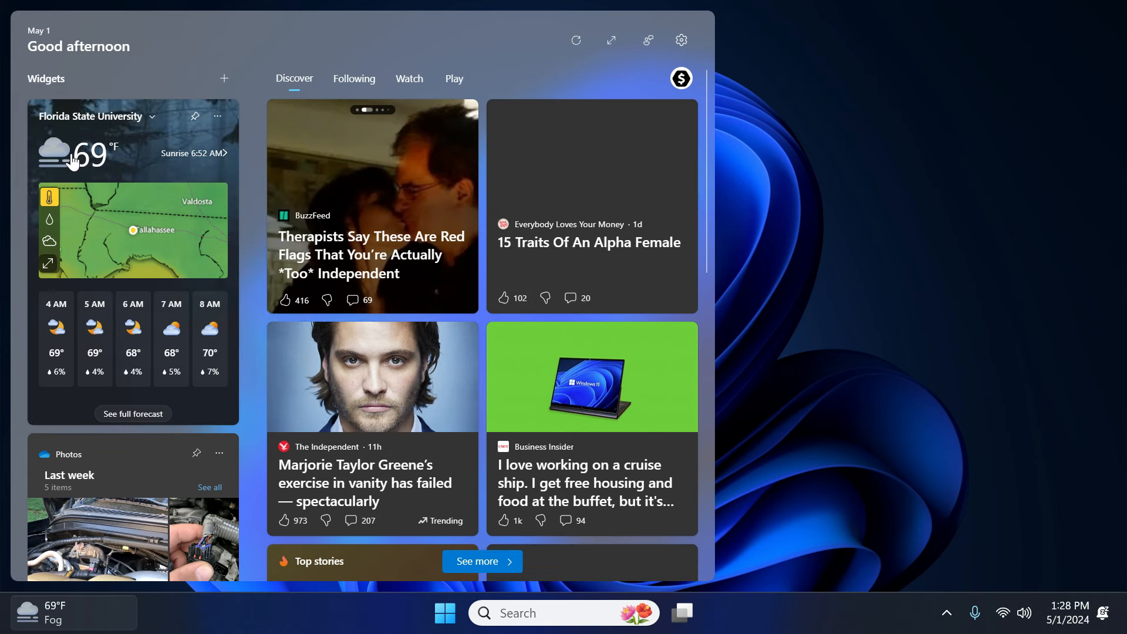
left_click(218, 116)
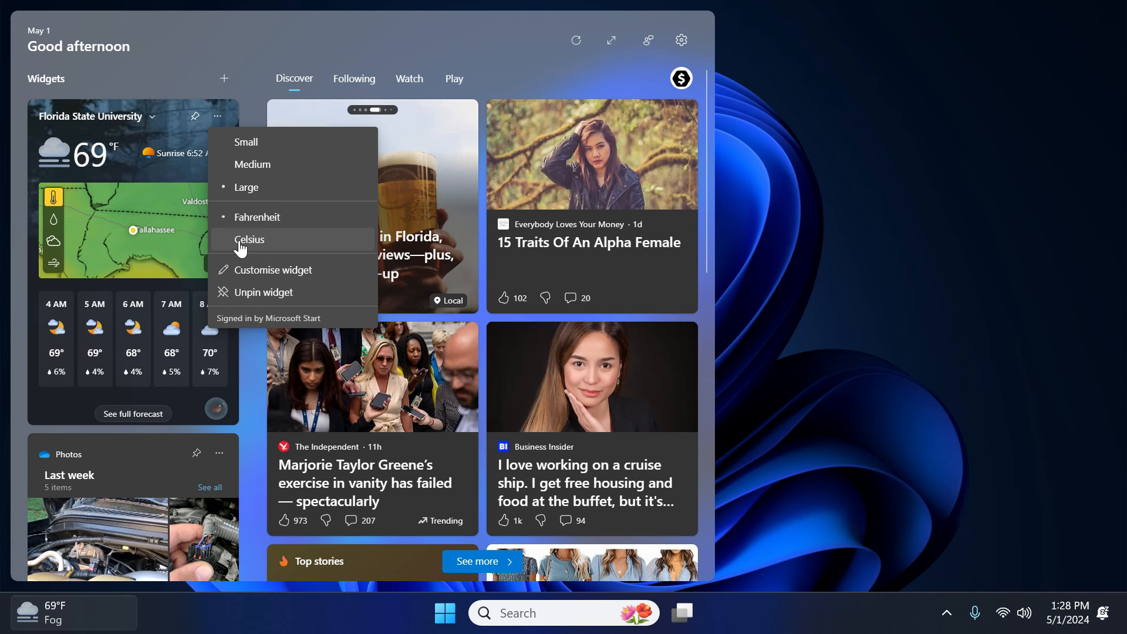
left_click(250, 240)
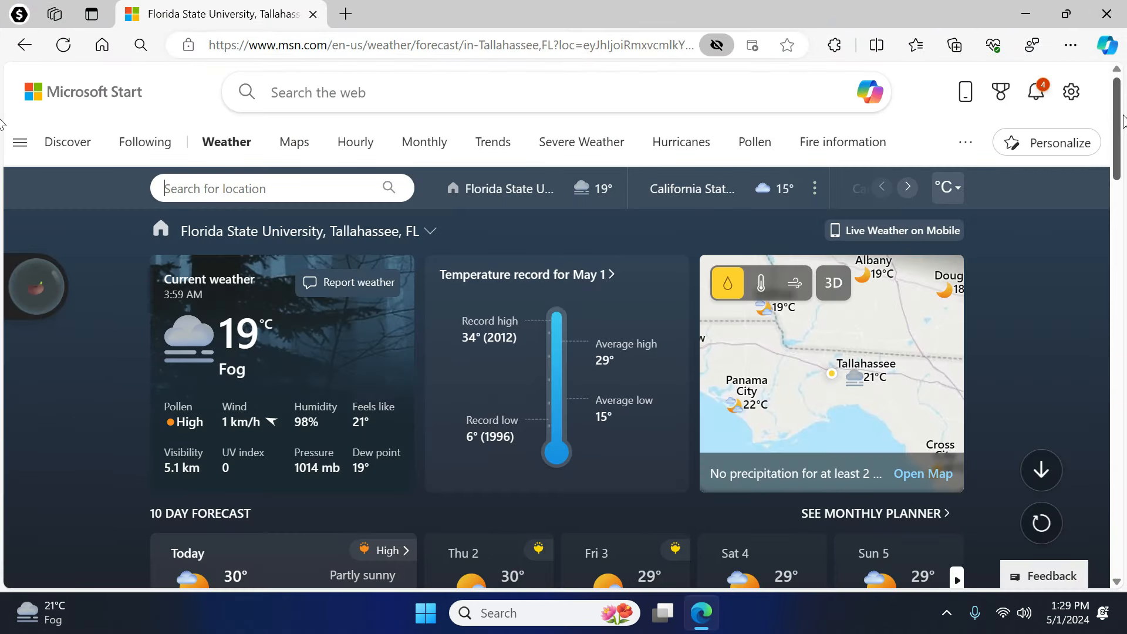
- Scroll through the MSN weather forecast page for Florida State University
scroll("down", 3)
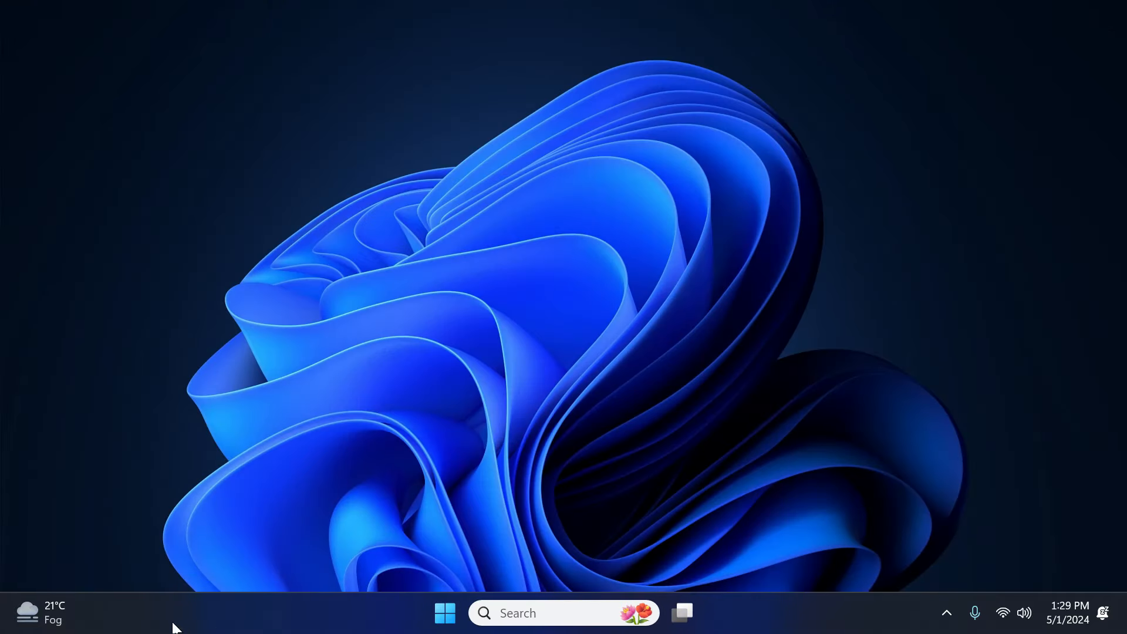
mouse_move(357, 448)
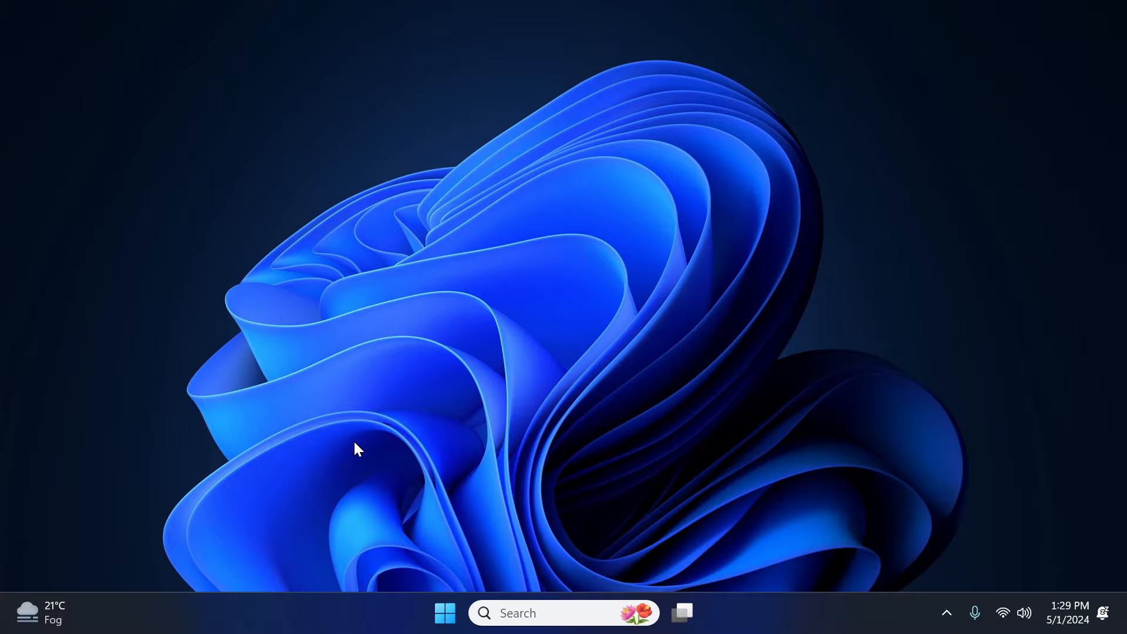